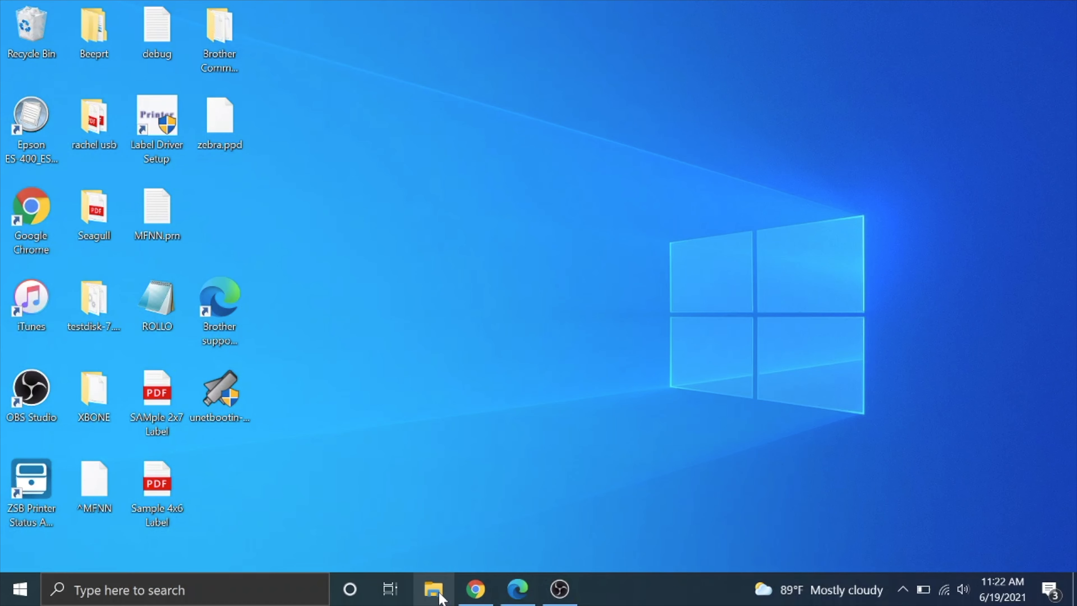
Step: Quick-format USB Drive (D:) as FAT32 (Default), confirming the erase warning, and dismiss the completed dialog
click(432, 590)
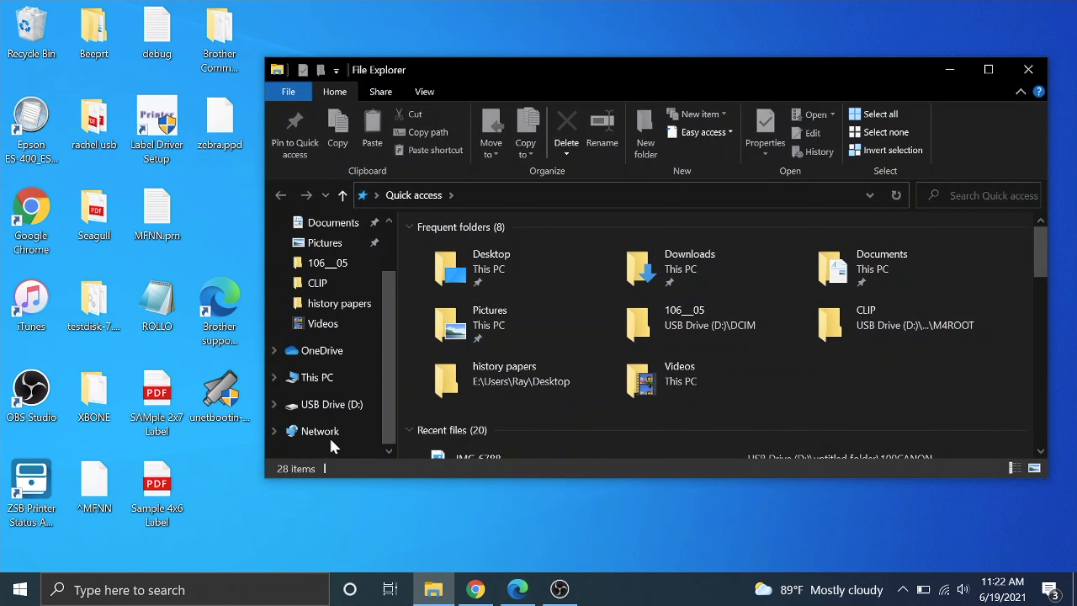
mouse_move(331, 404)
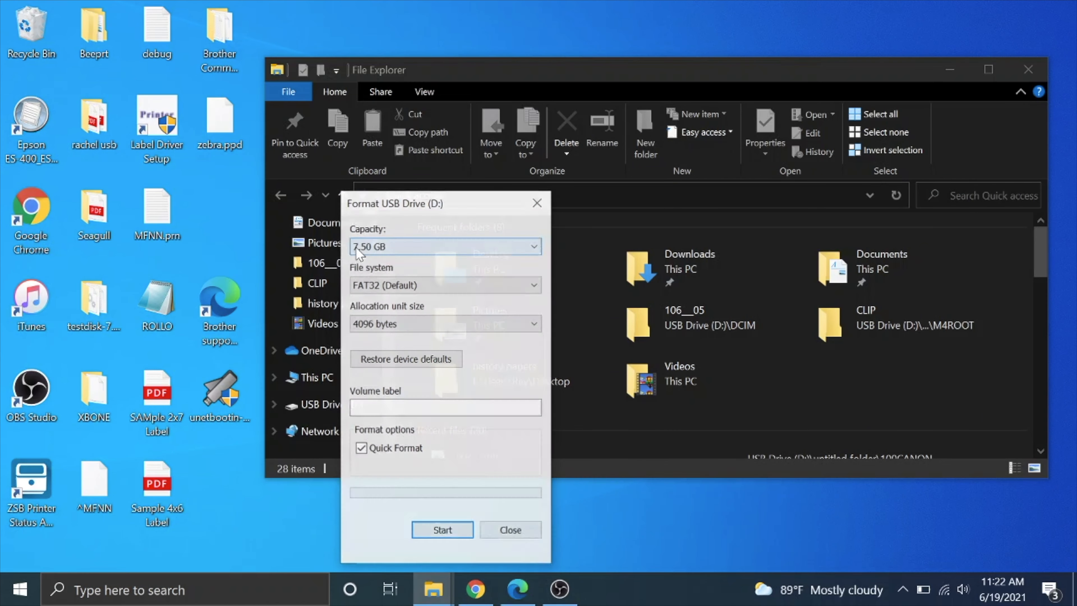
click(444, 284)
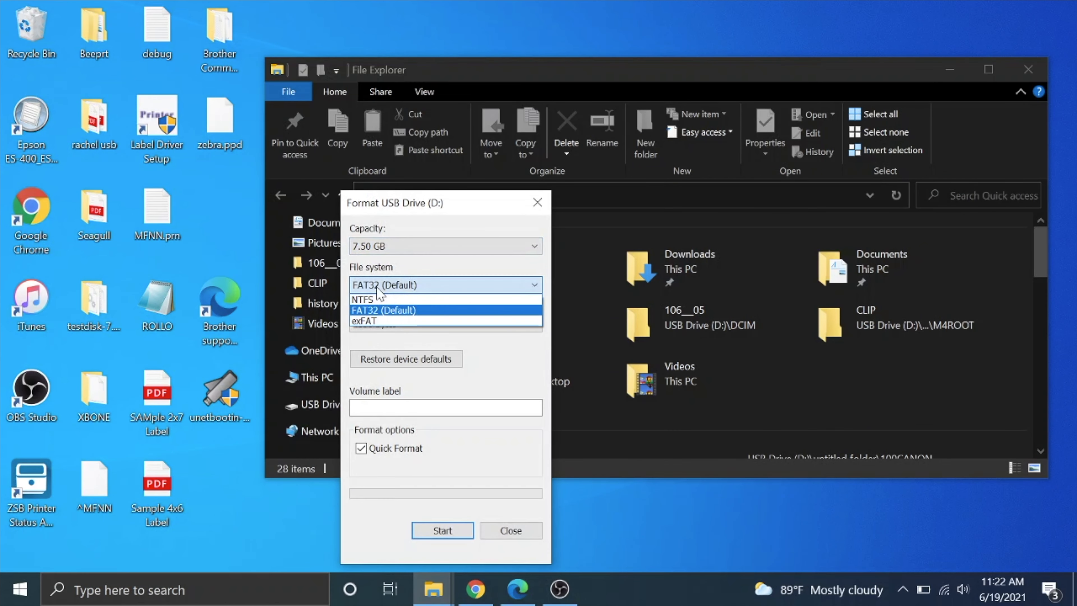
mouse_move(386, 319)
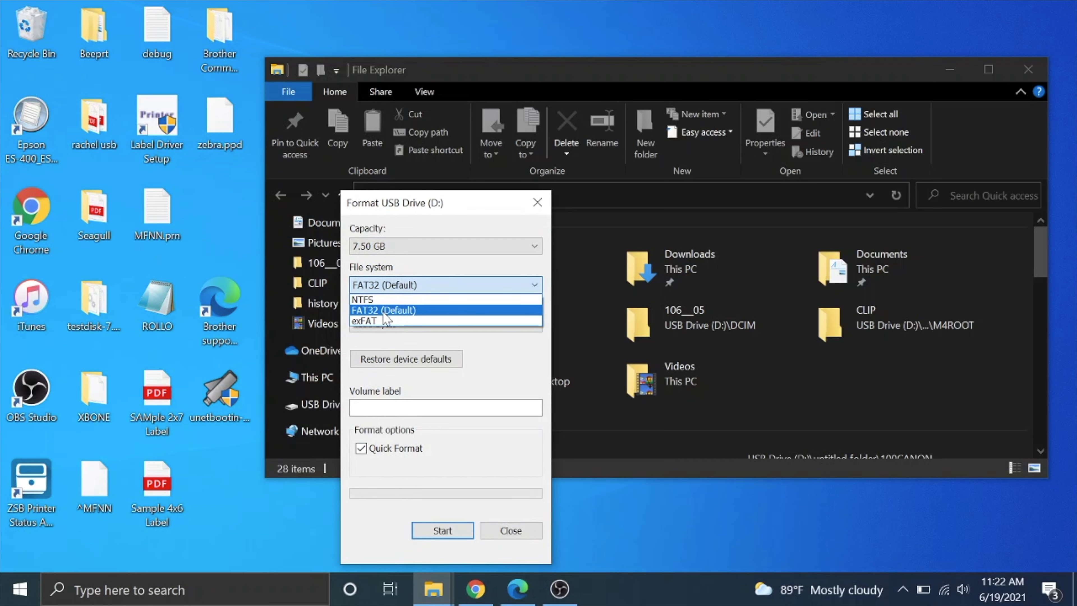
click(442, 530)
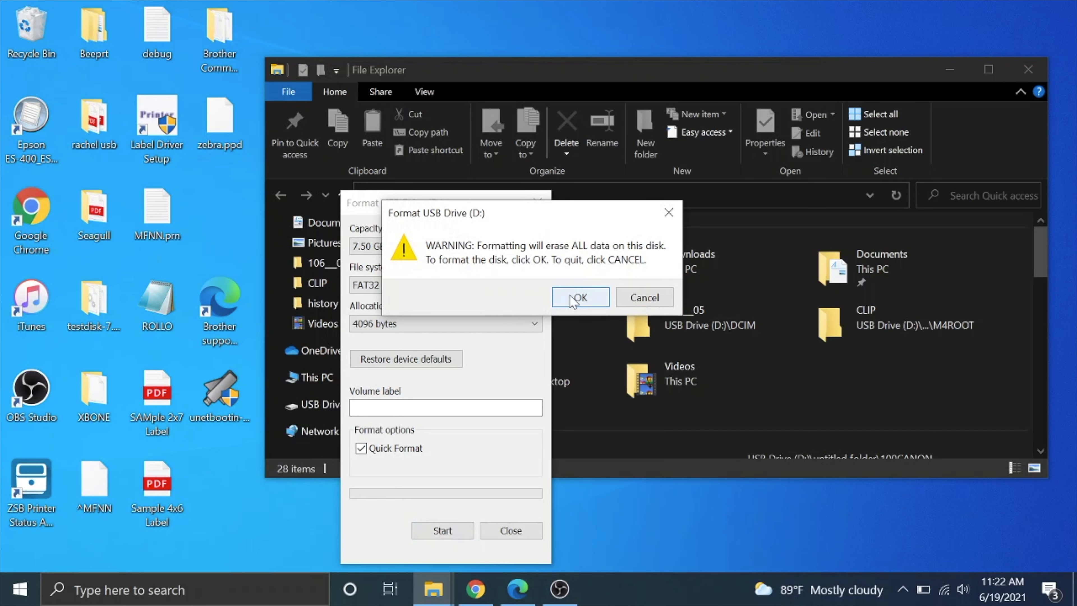
click(579, 297)
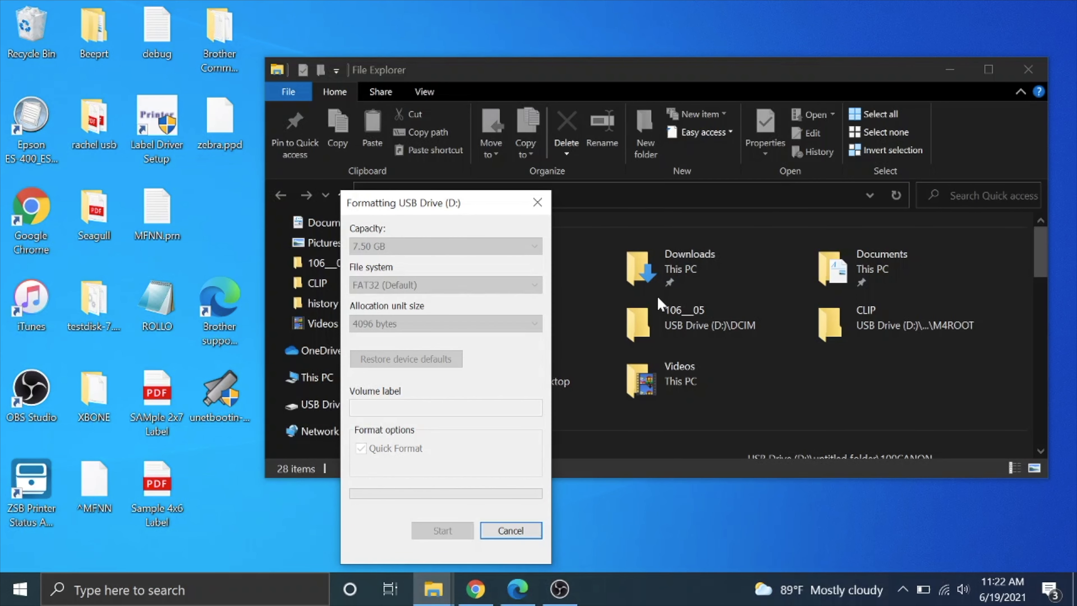
mouse_move(486, 429)
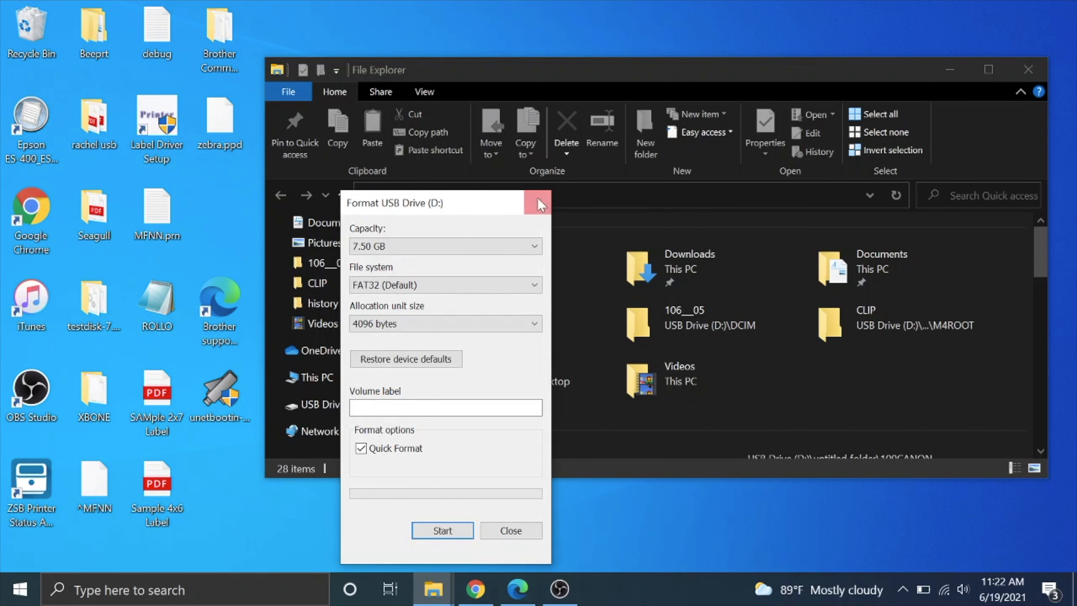
click(539, 203)
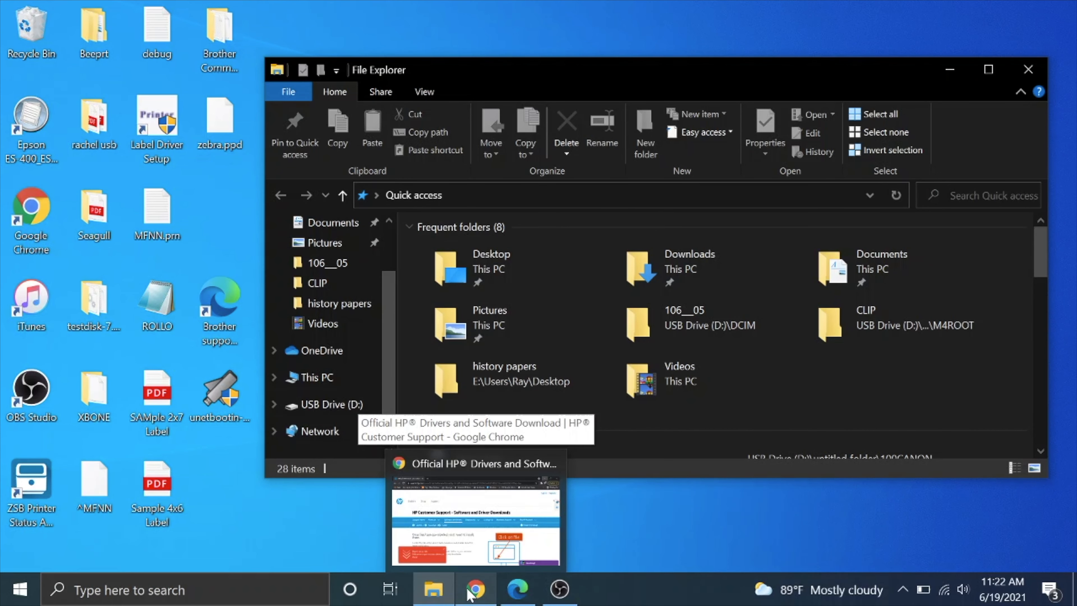
click(475, 522)
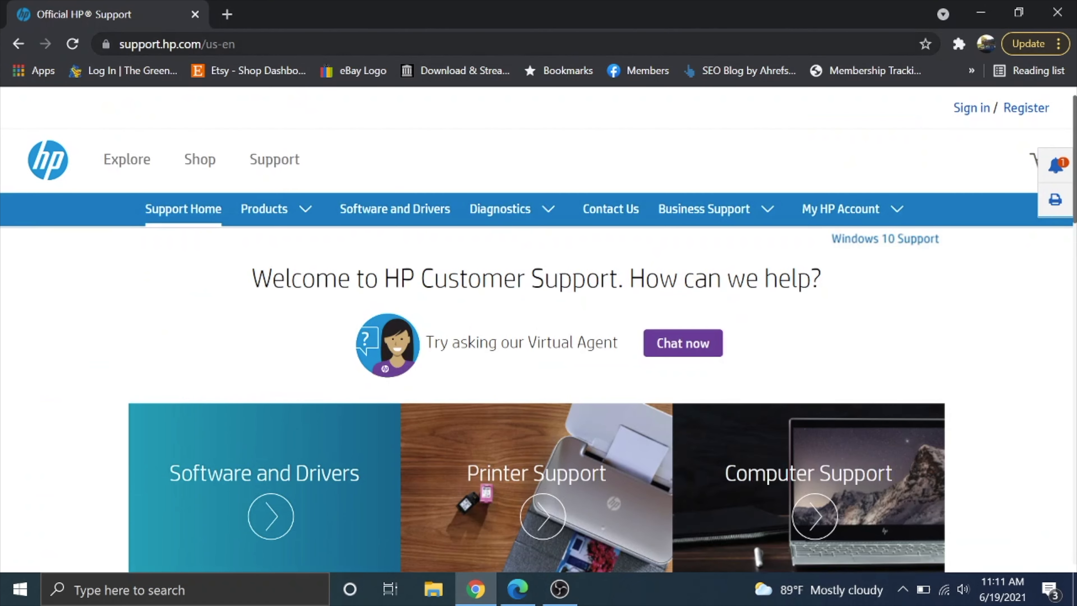
mouse_move(422, 194)
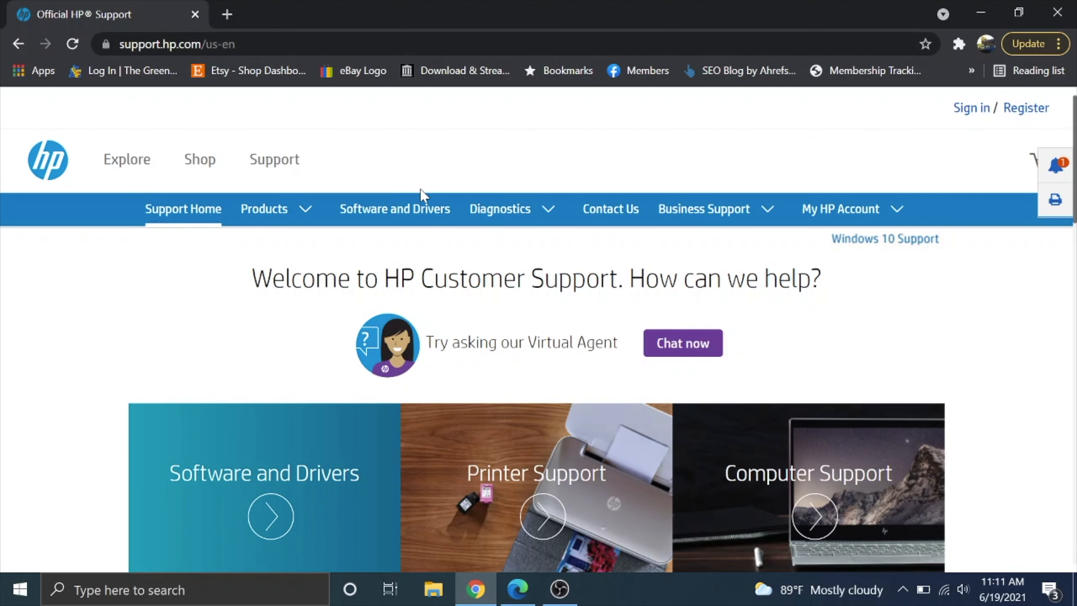
mouse_move(353, 217)
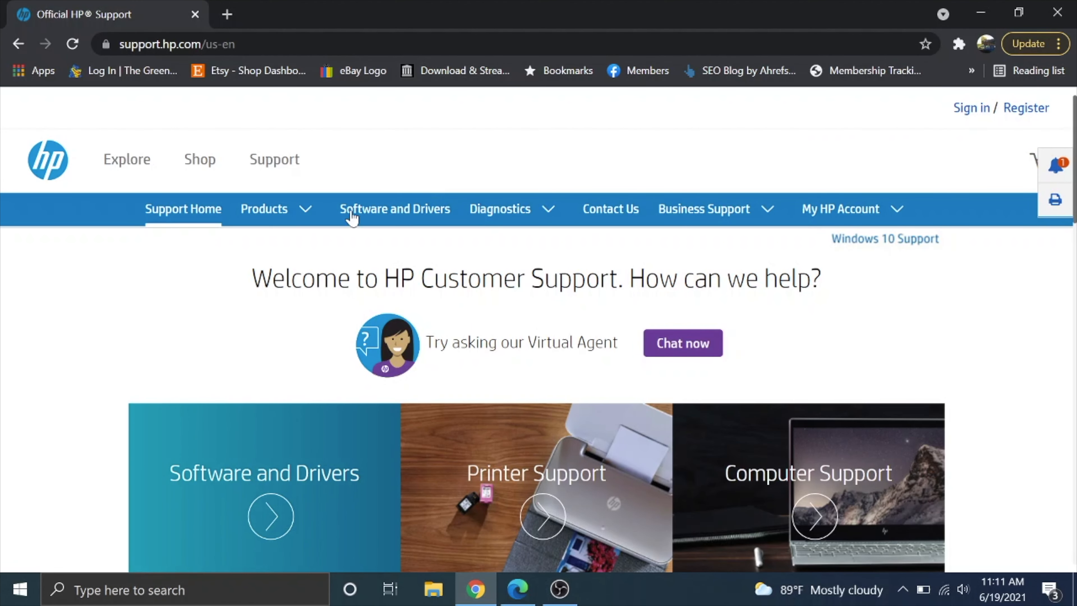
scroll(down, 3)
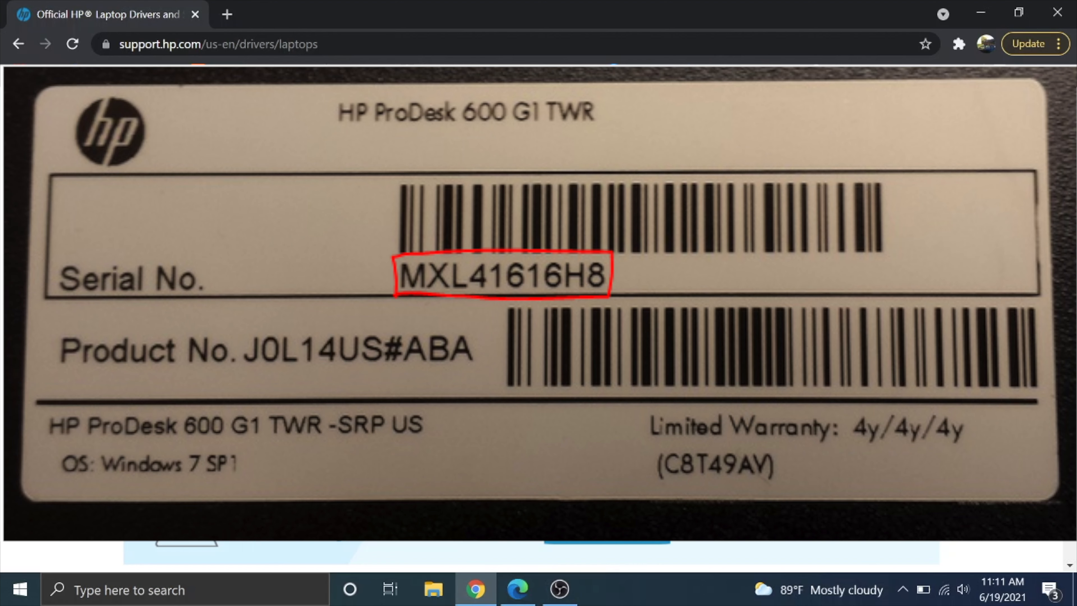
text(5CQ07EA)
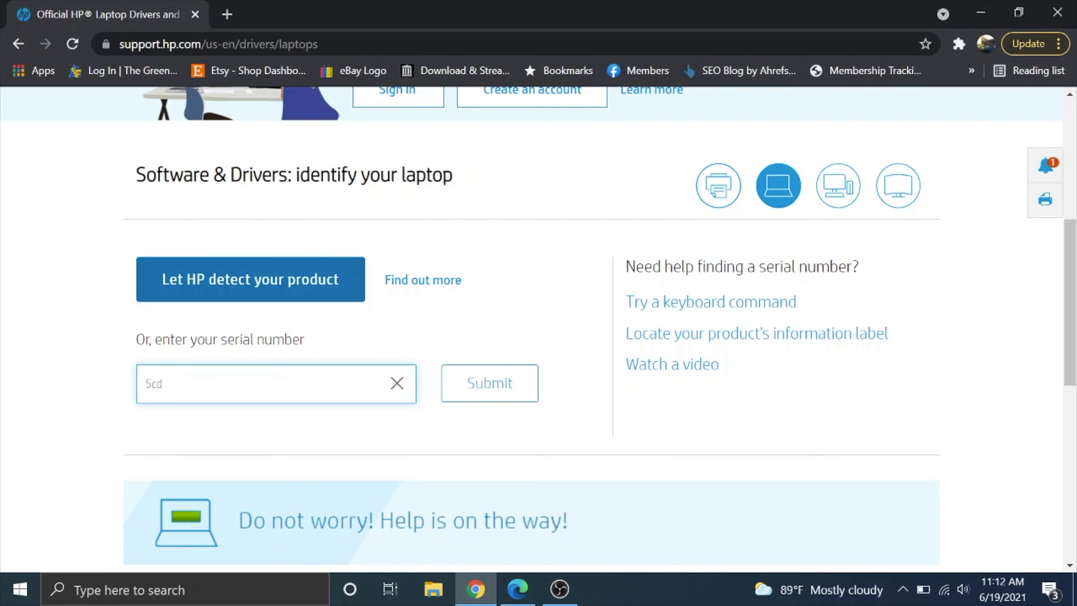
text(50218yy)
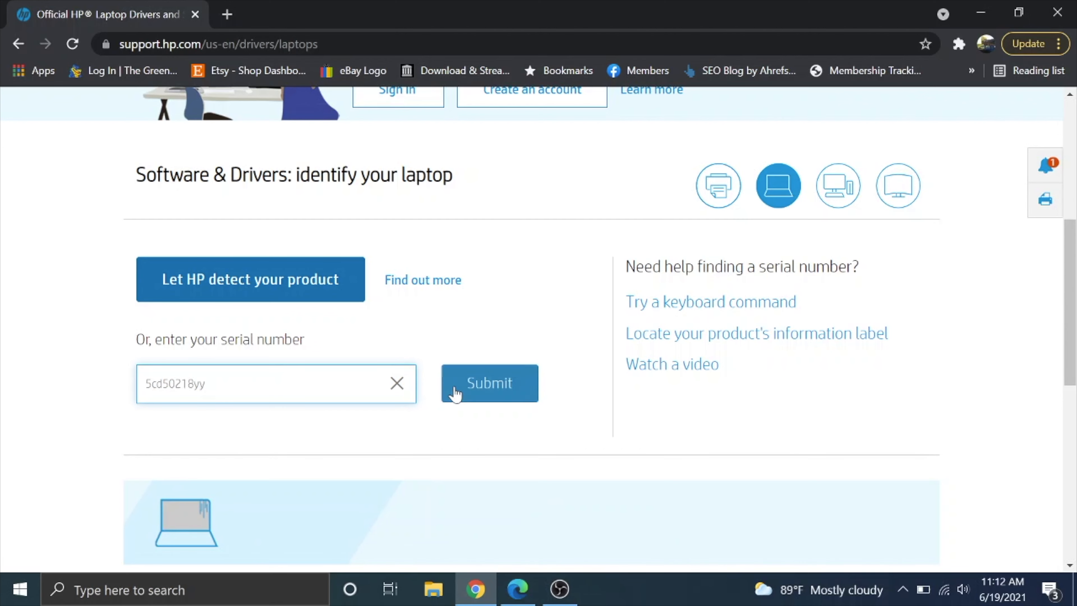
click(489, 383)
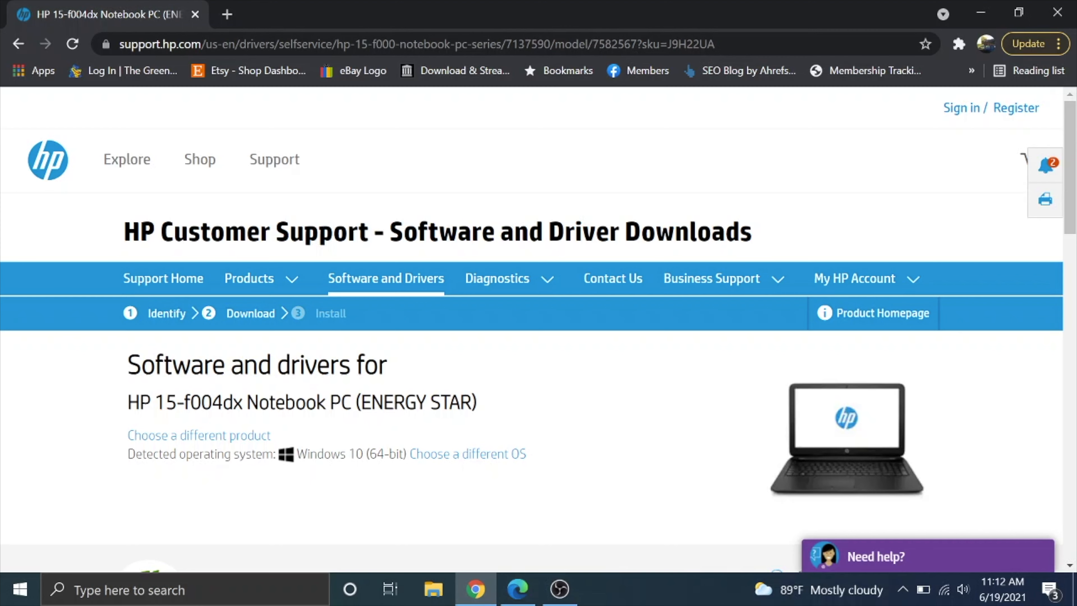
mouse_move(267, 391)
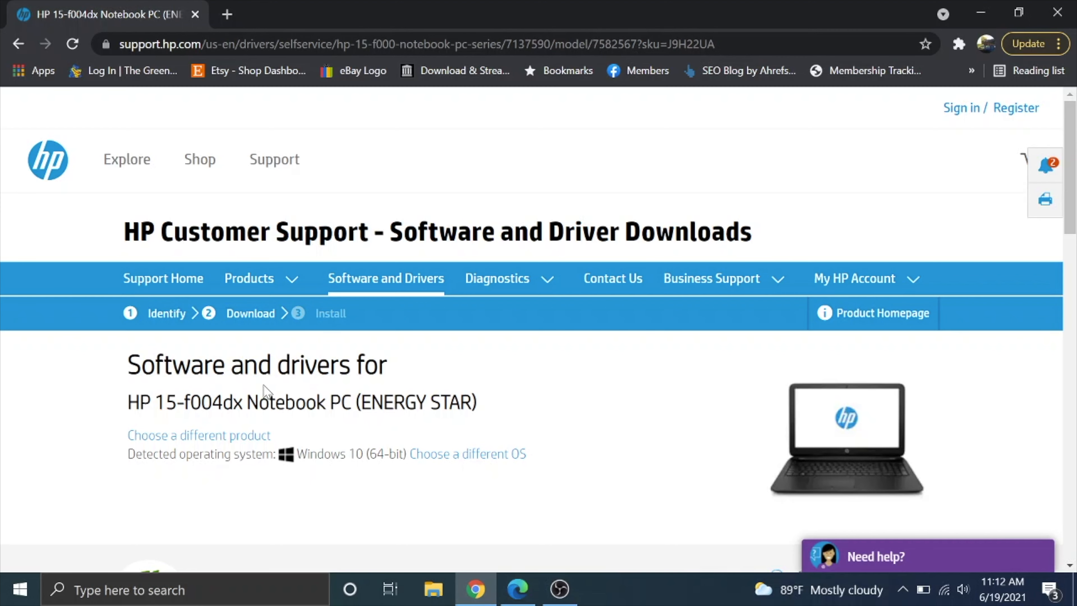
Step: Download the Apr 20, 2018 AMD BIOS update sp87356.exe, choosing manual download and install
scroll(down, 3)
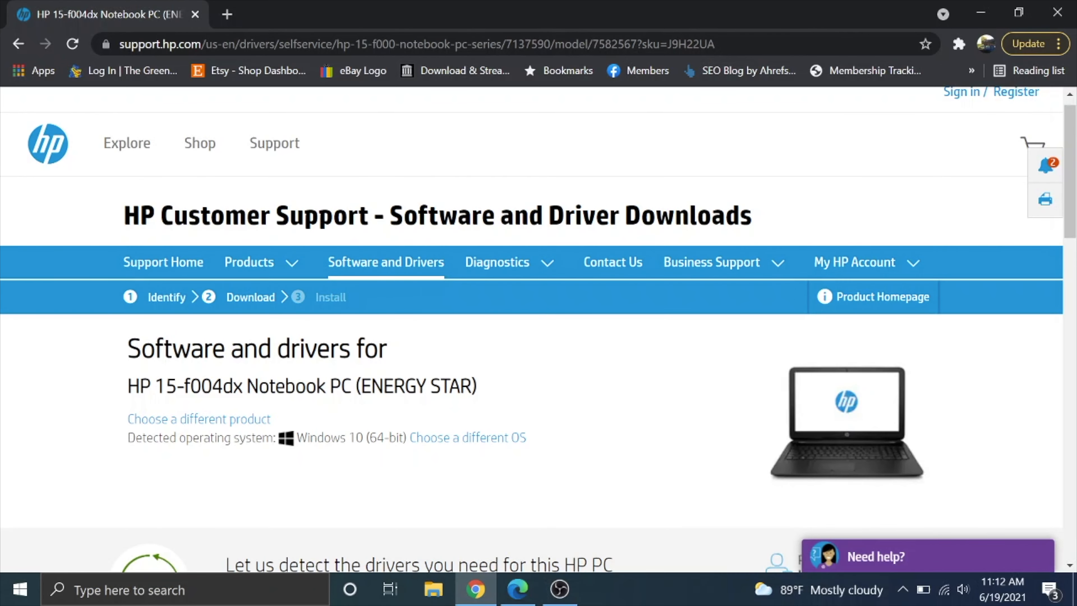
scroll(down, 3)
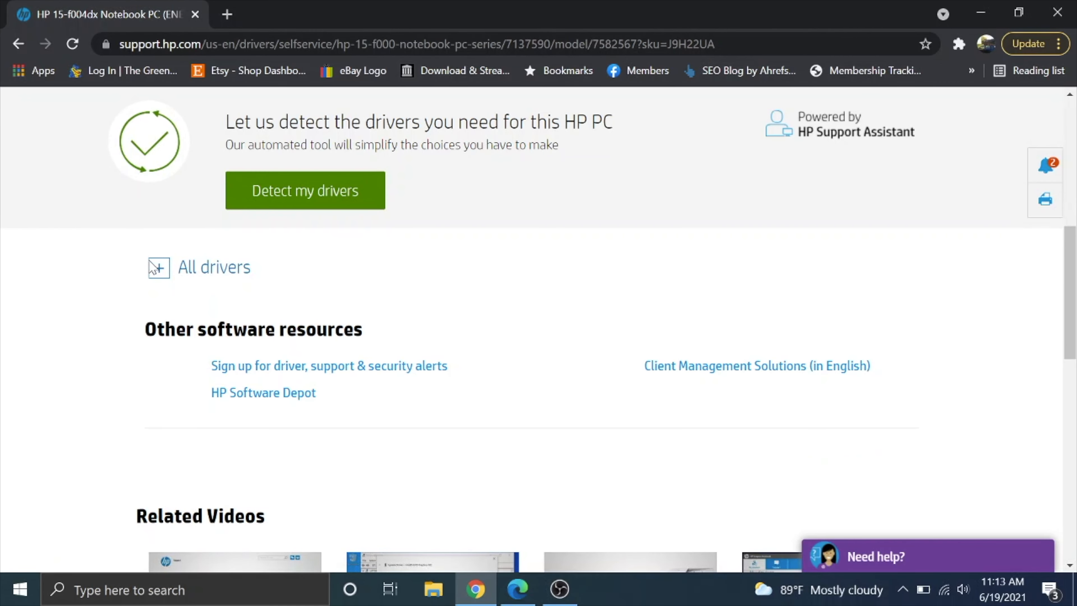
click(157, 267)
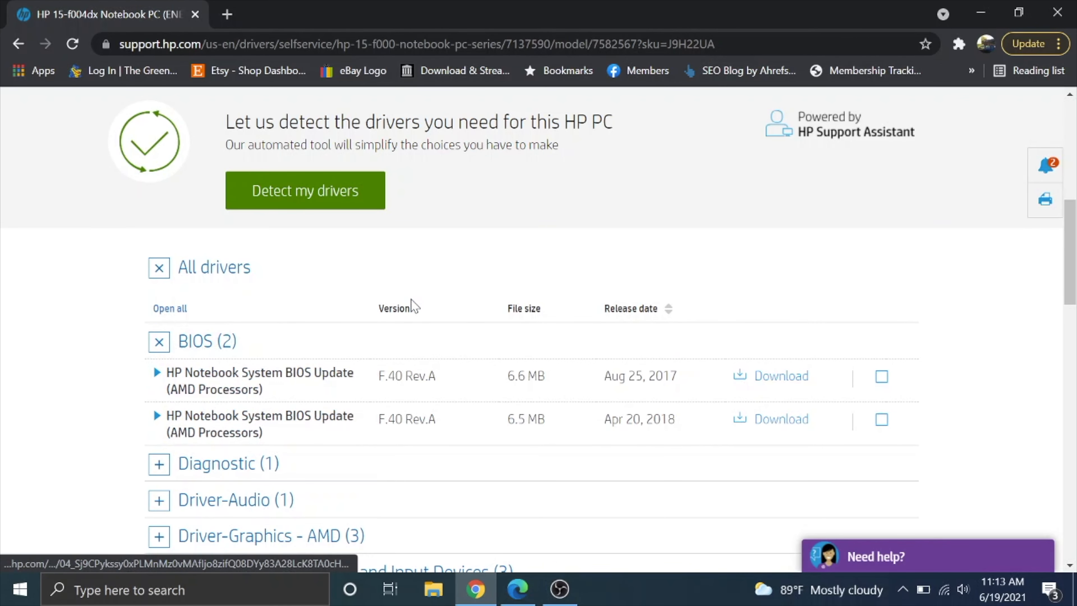
scroll(down, 3)
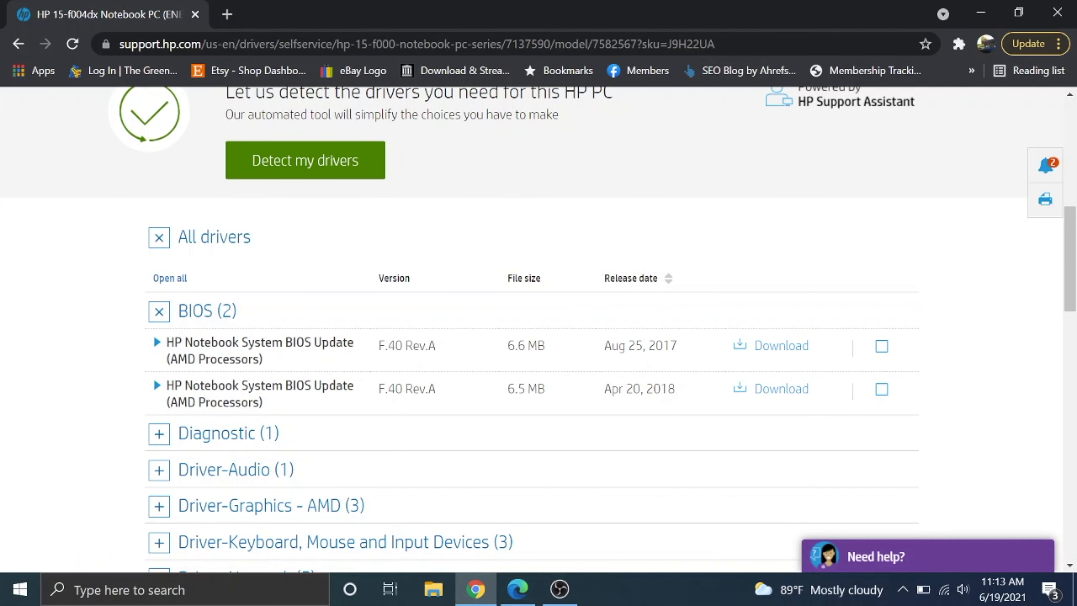
mouse_move(357, 363)
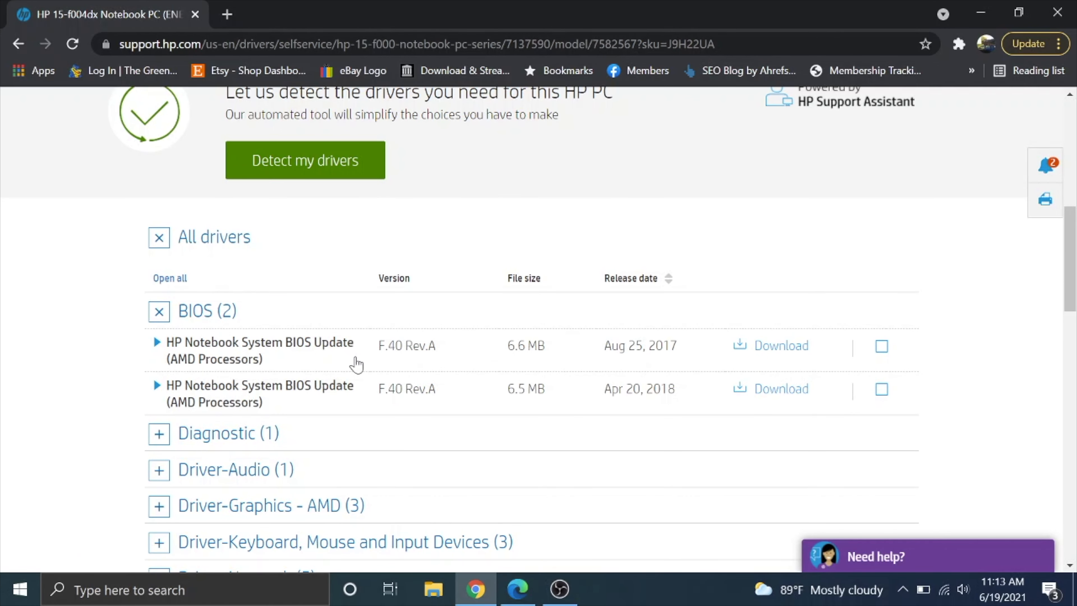
mouse_move(684, 397)
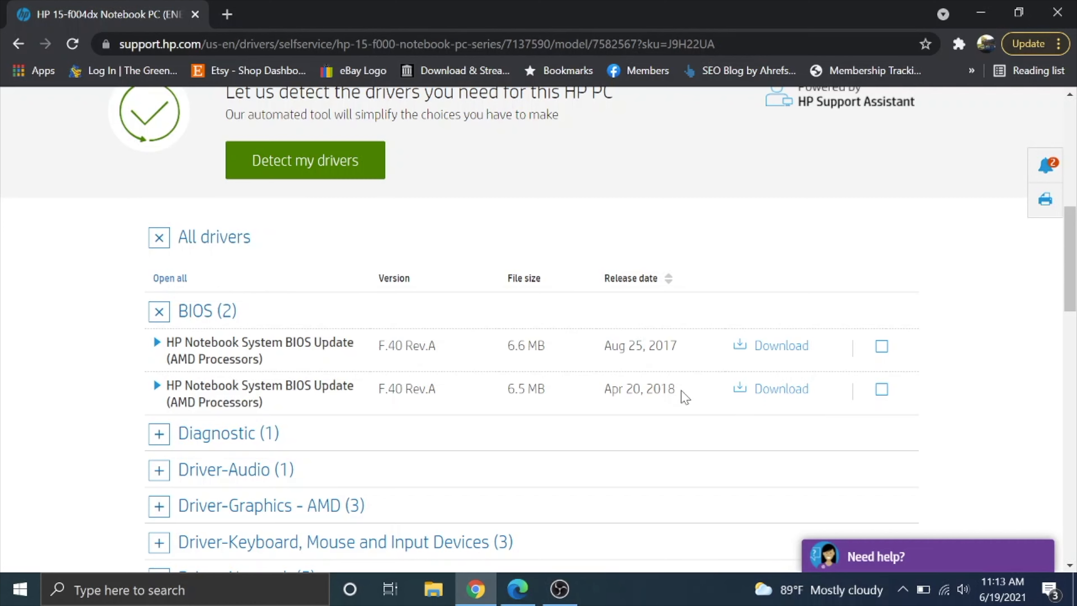
mouse_move(780, 388)
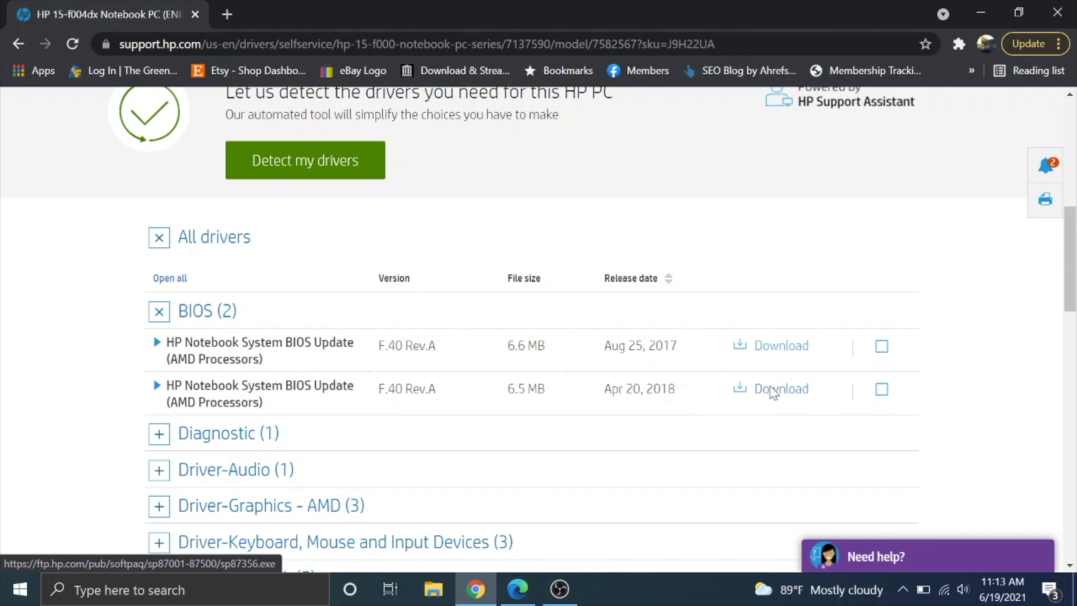
click(781, 389)
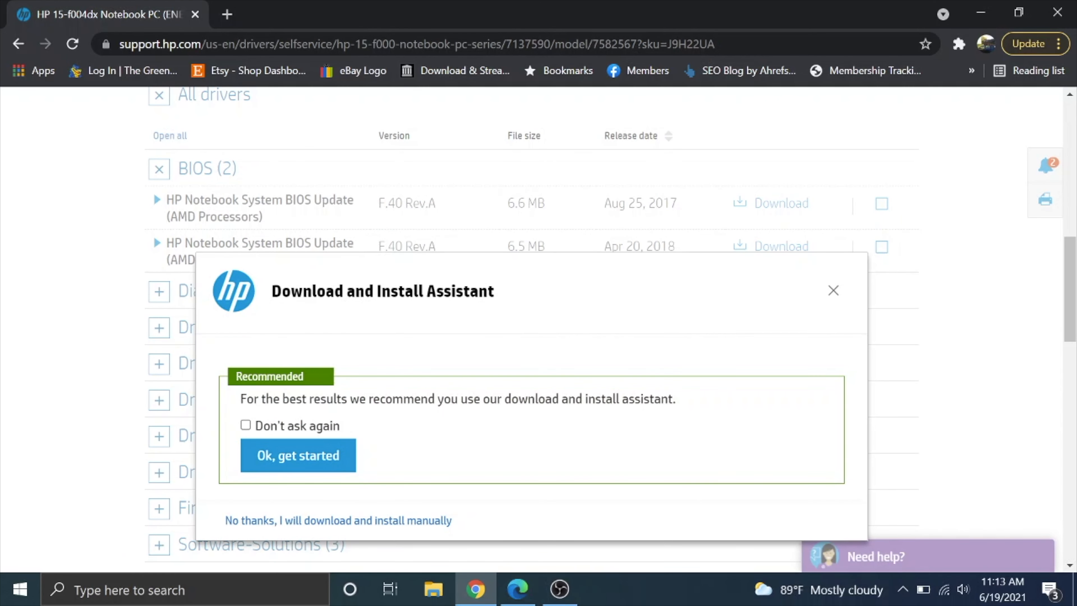
mouse_move(294, 526)
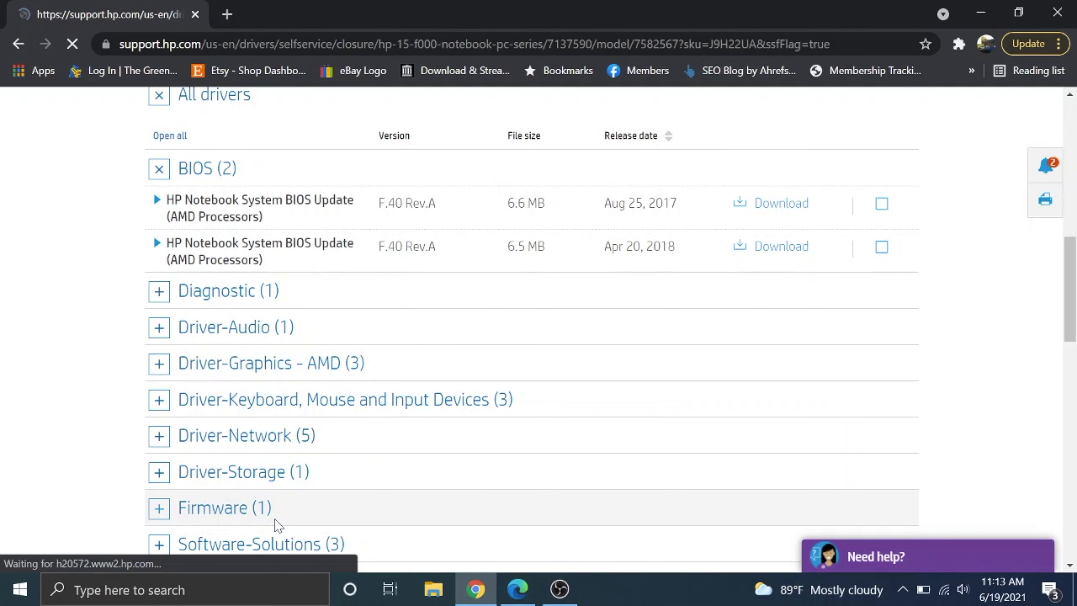
click(781, 203)
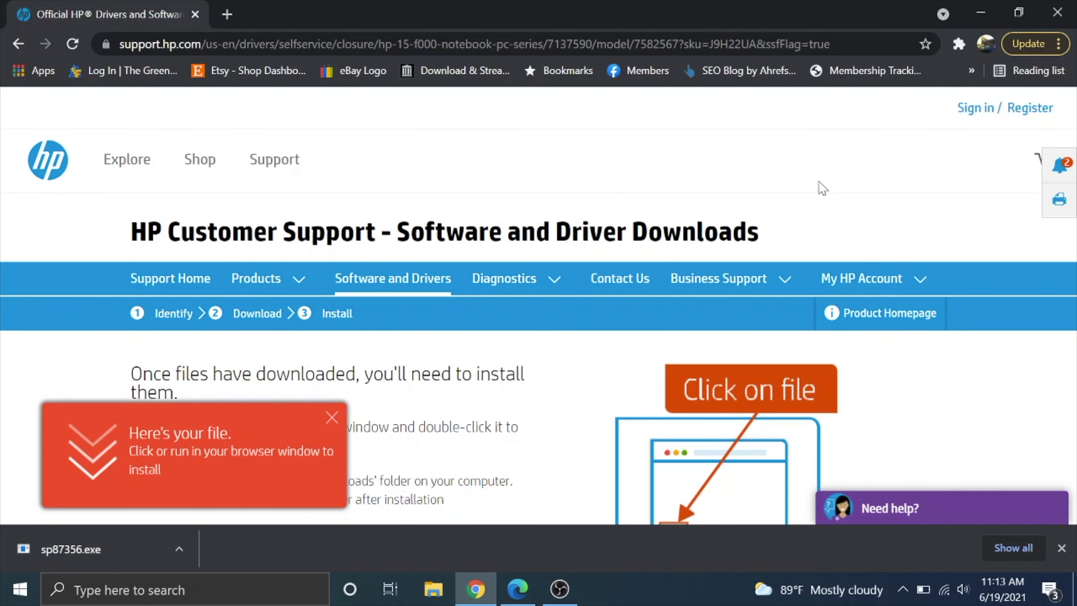
mouse_move(804, 218)
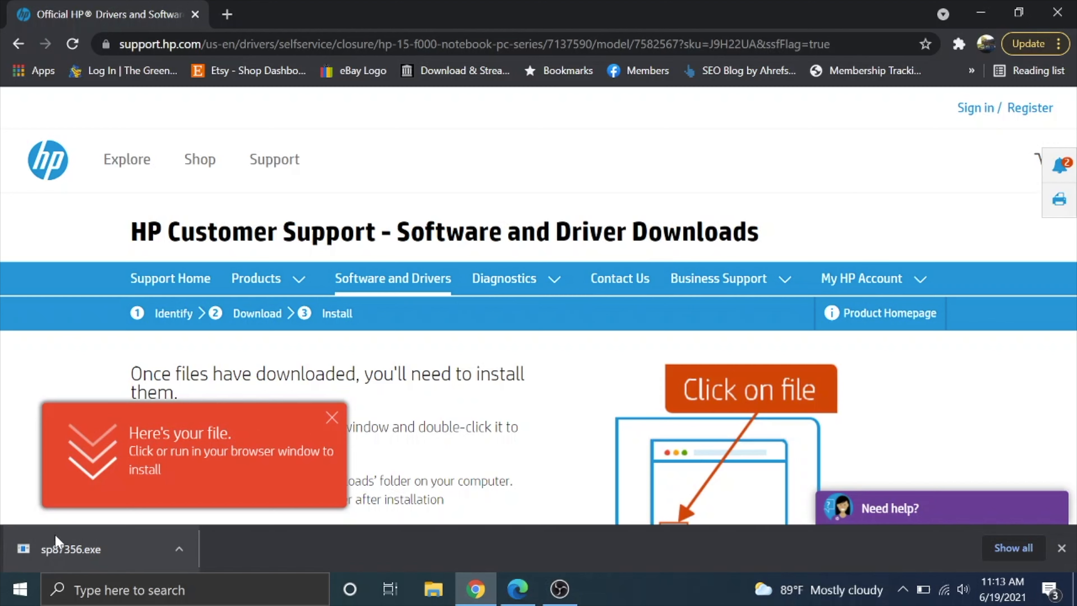
Step: Run sp87356.exe, accept the license and extract to the default folder, launching the BIOS Update Utility
click(71, 548)
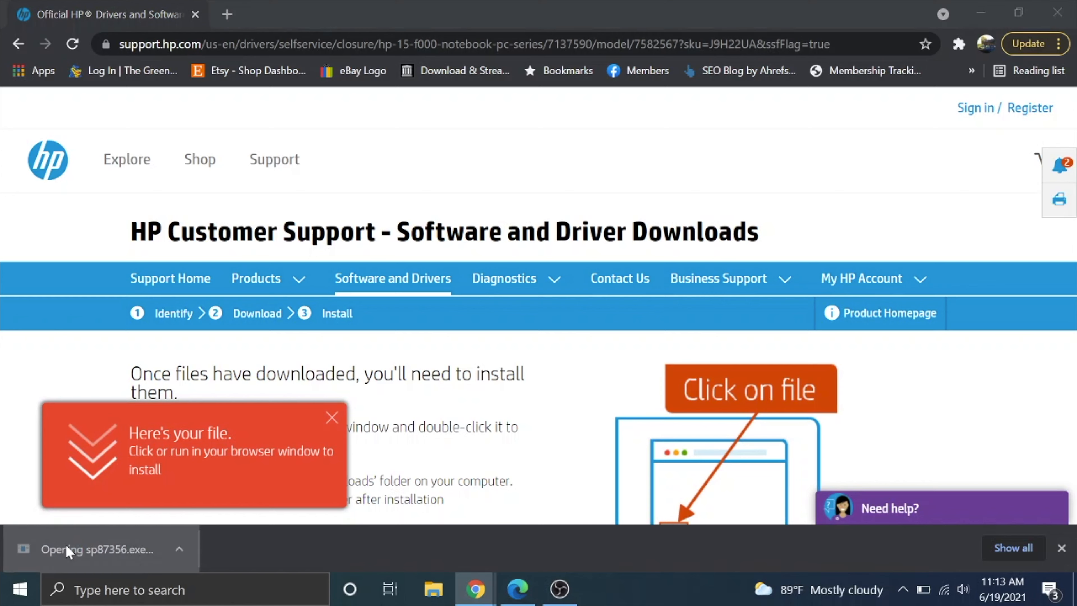
click(96, 549)
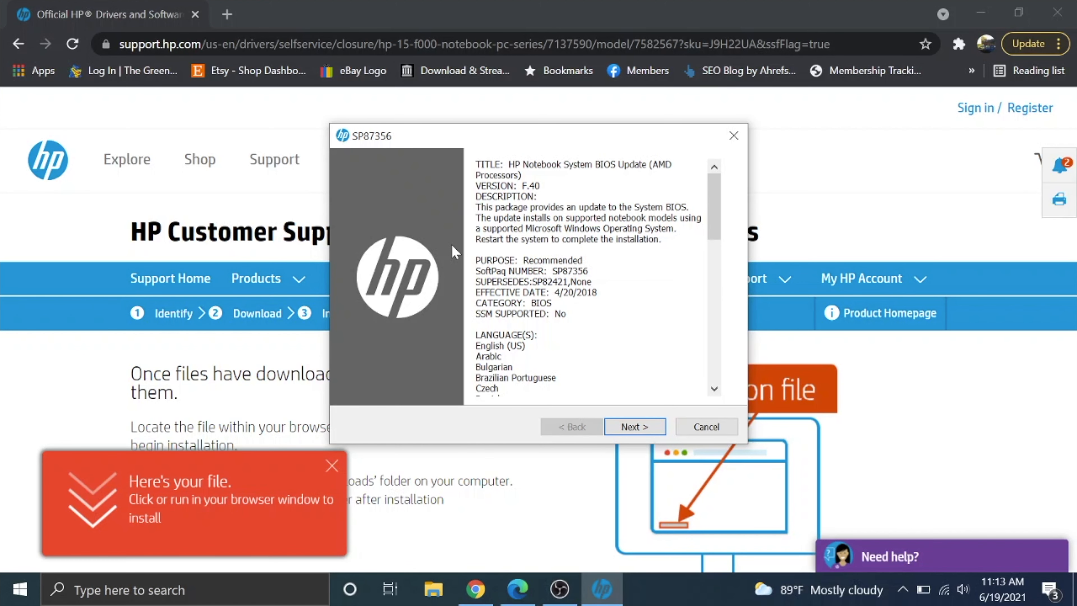
scroll(down, 3)
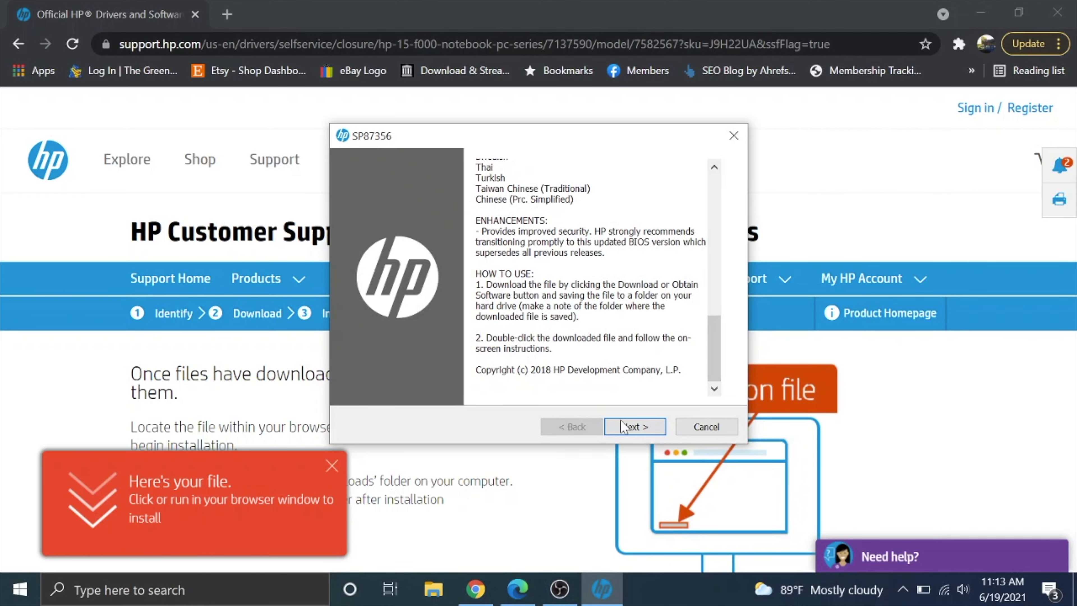
click(633, 426)
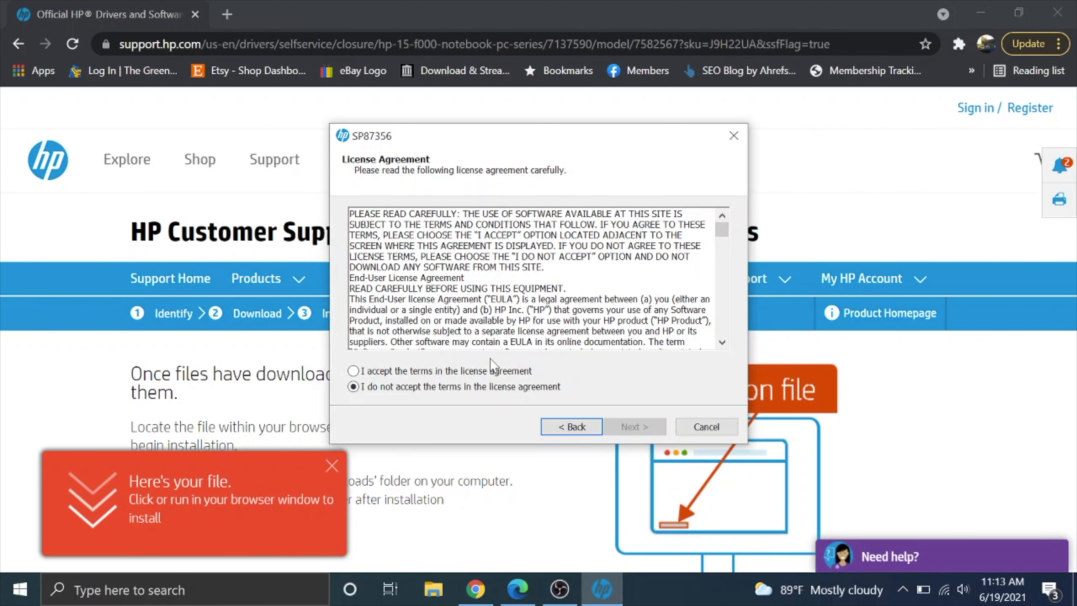
click(634, 427)
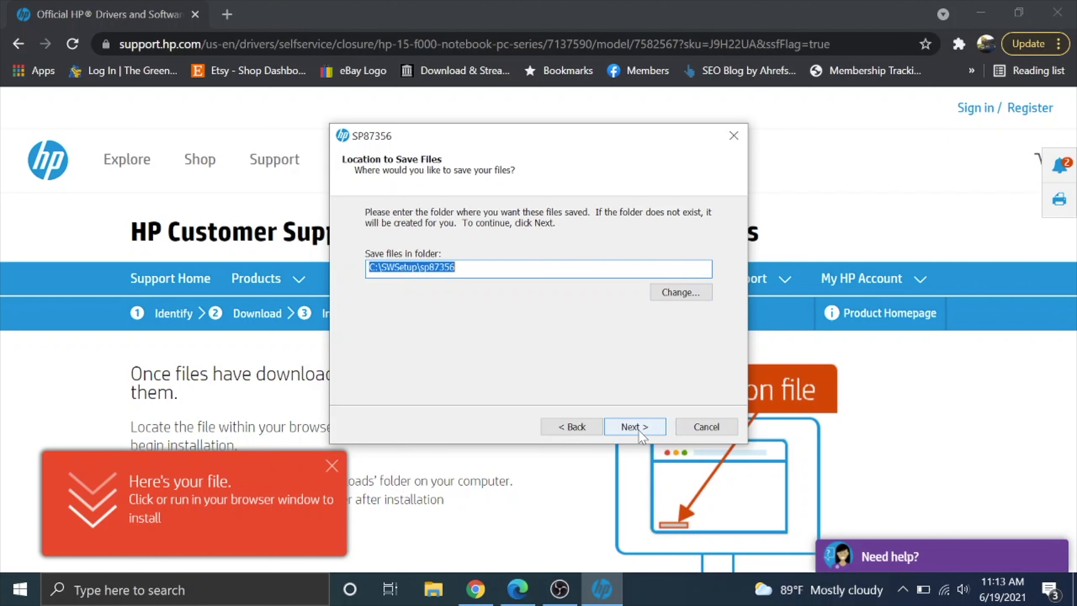
click(634, 426)
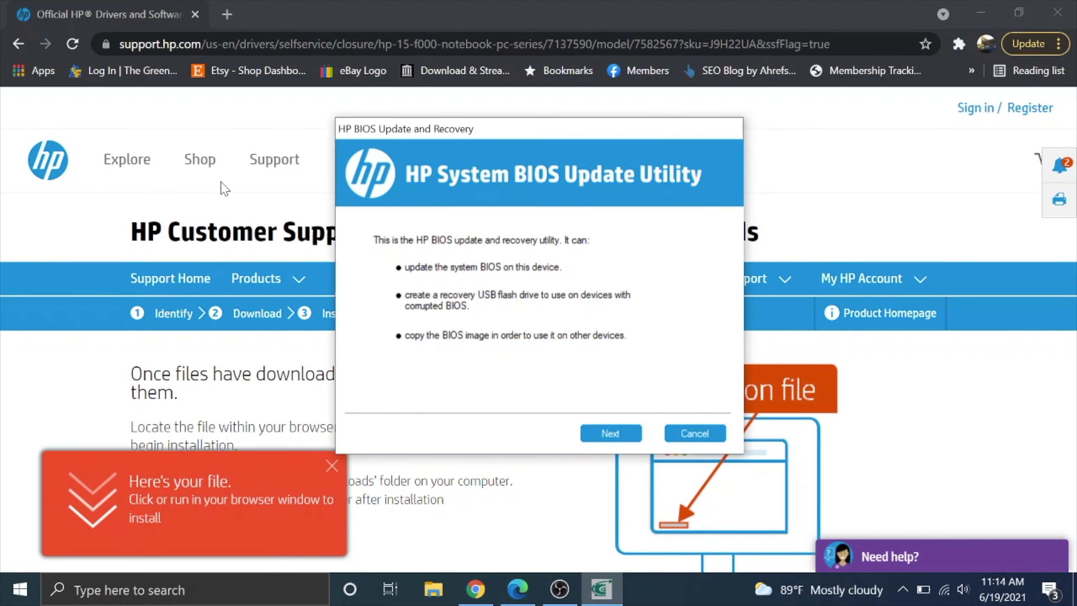
mouse_move(376, 171)
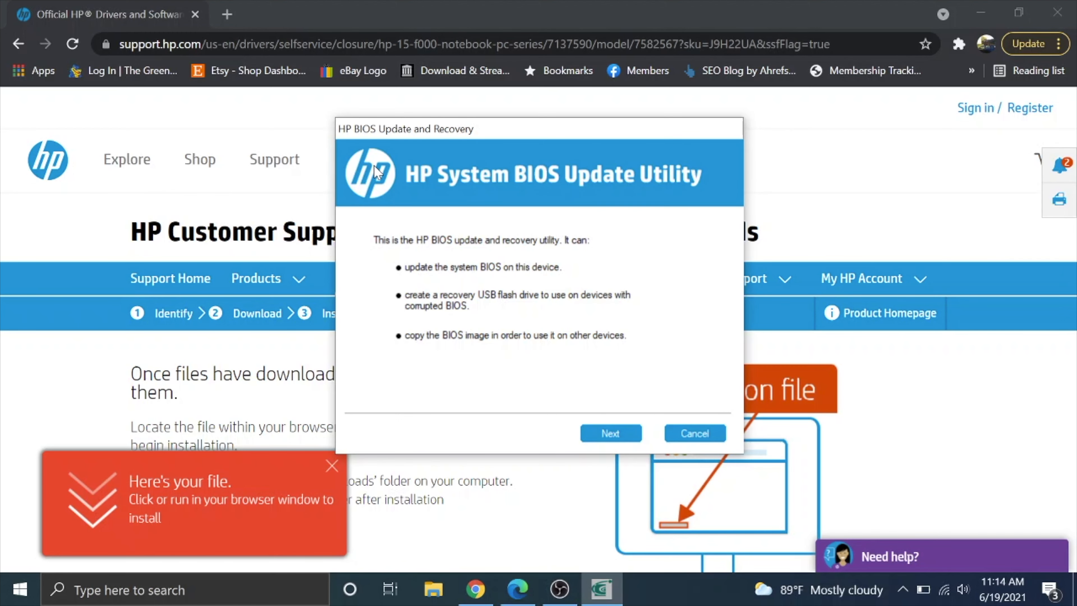
mouse_move(441, 200)
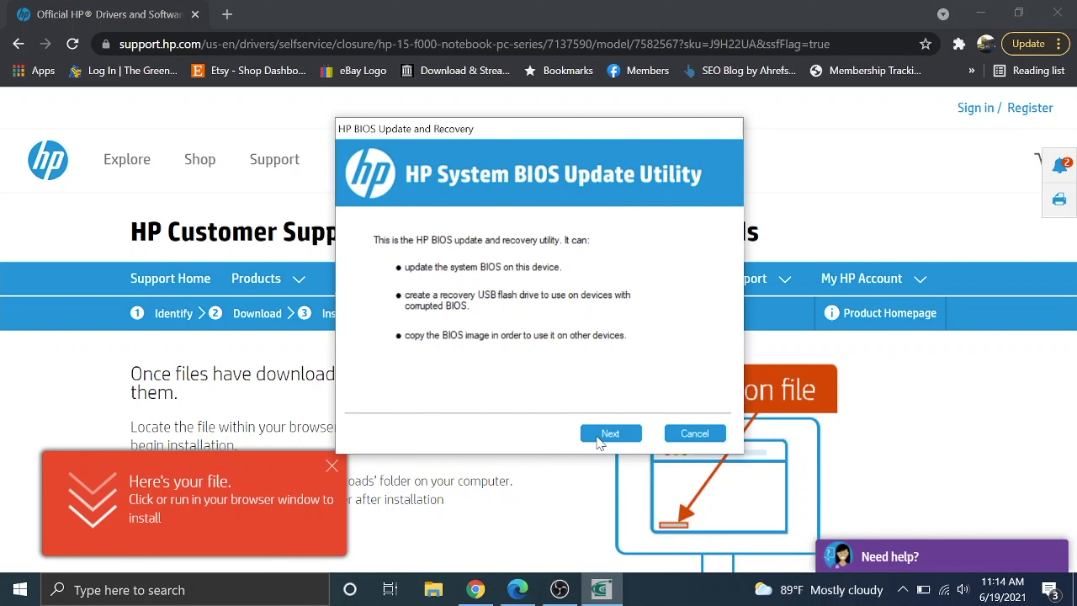
click(610, 434)
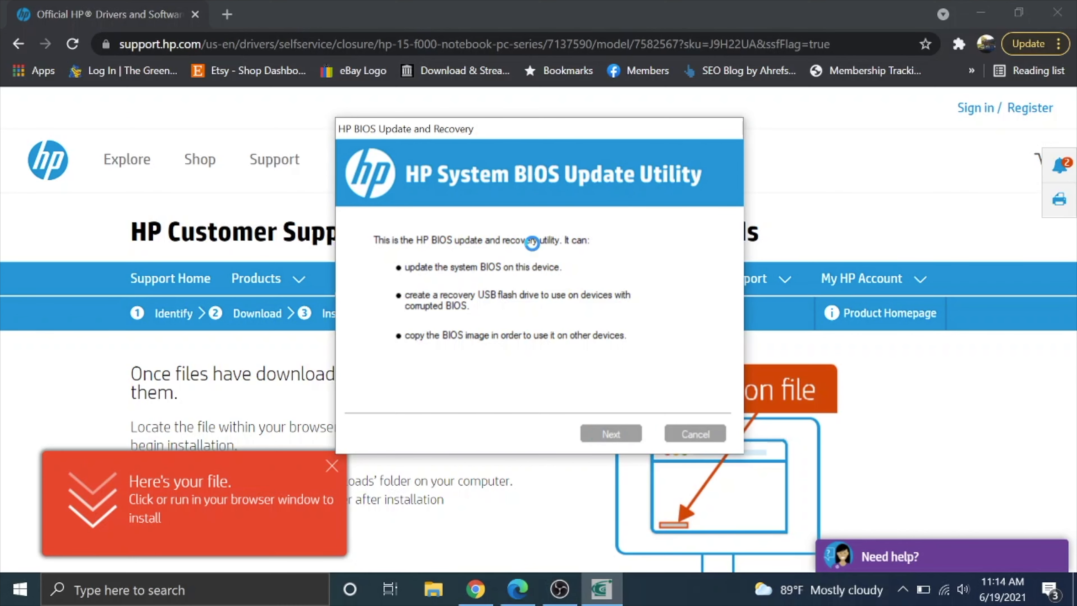
Step: Create the BIOS recovery USB flash drive on FAT32 drive D: and finish the utility
click(610, 434)
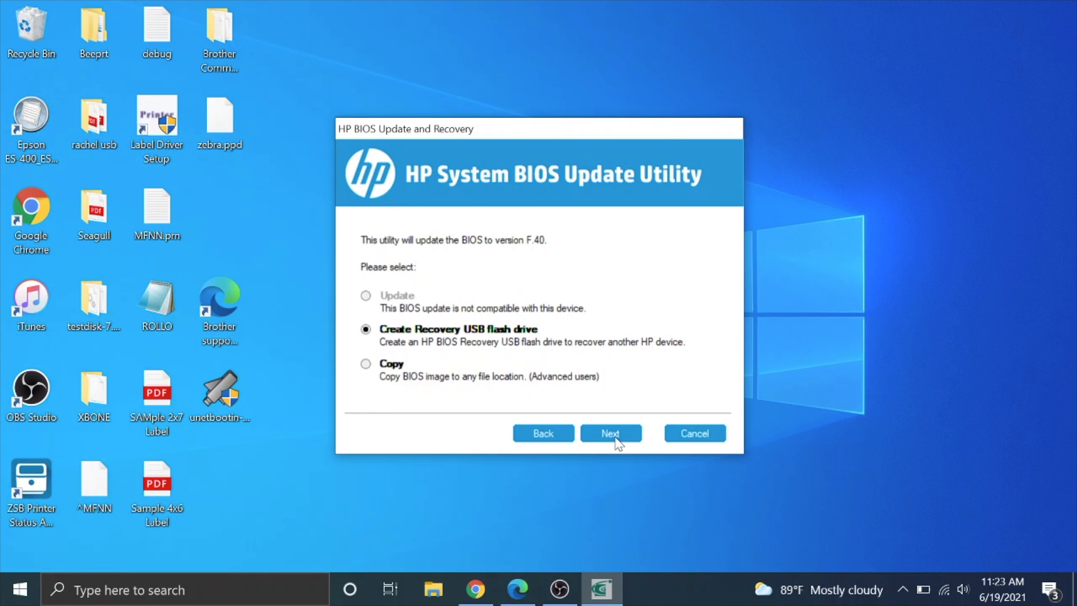
click(610, 432)
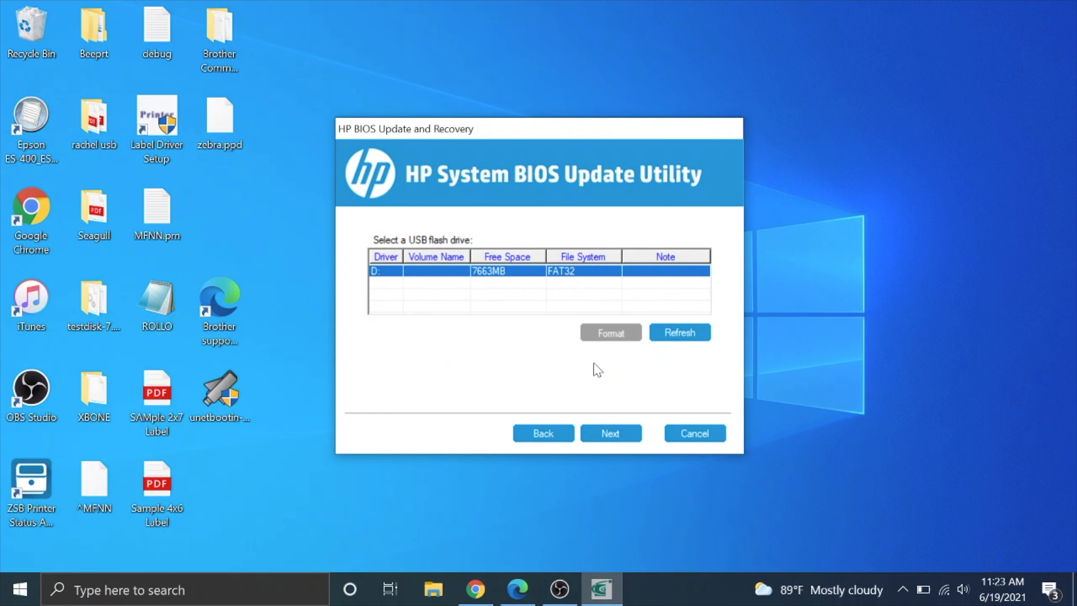
click(609, 432)
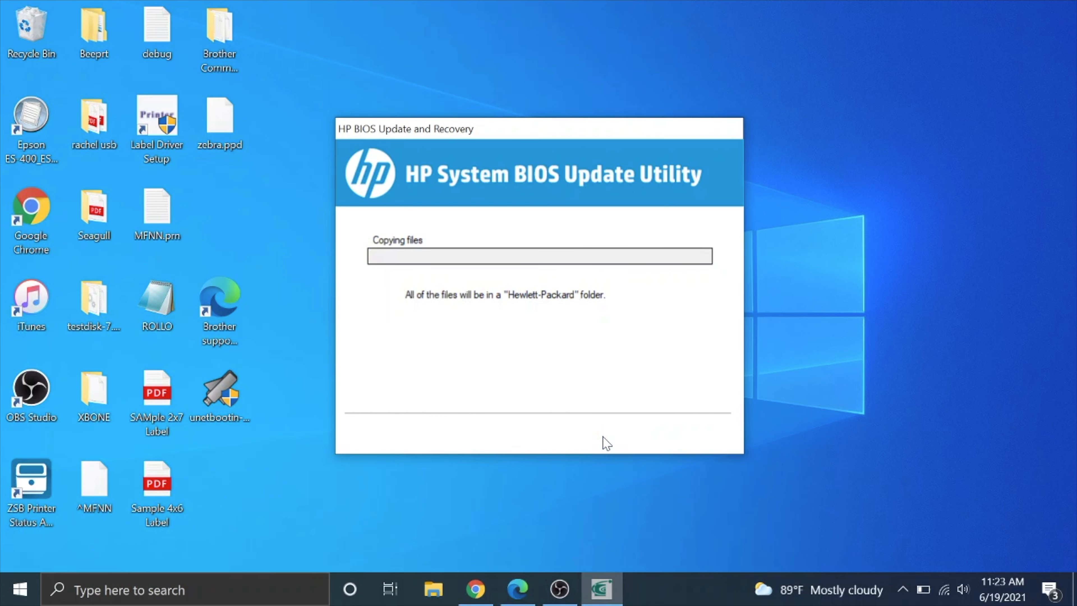
mouse_move(494, 253)
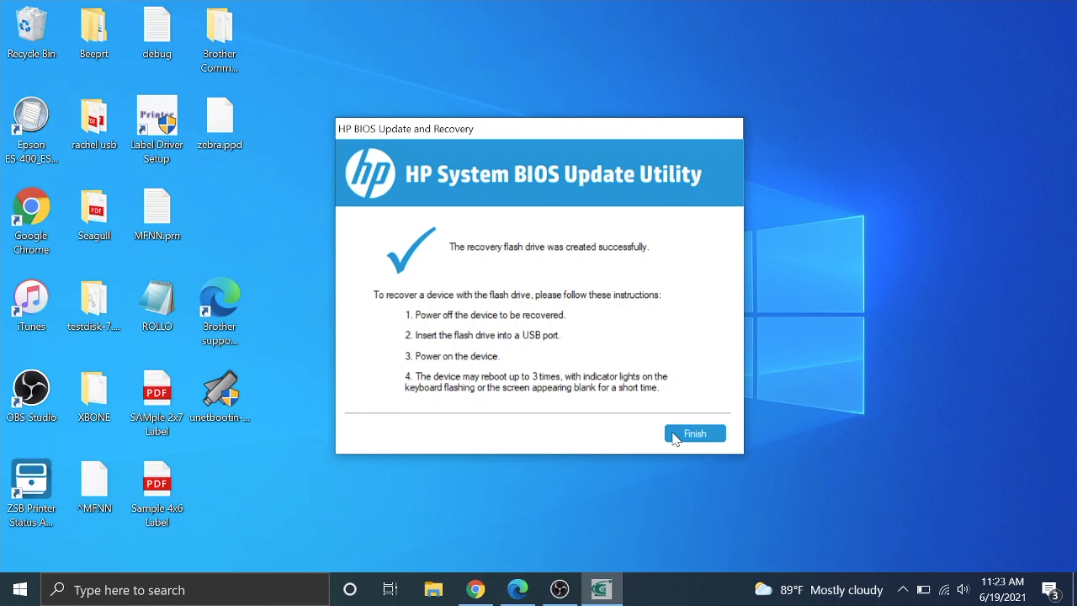
click(694, 432)
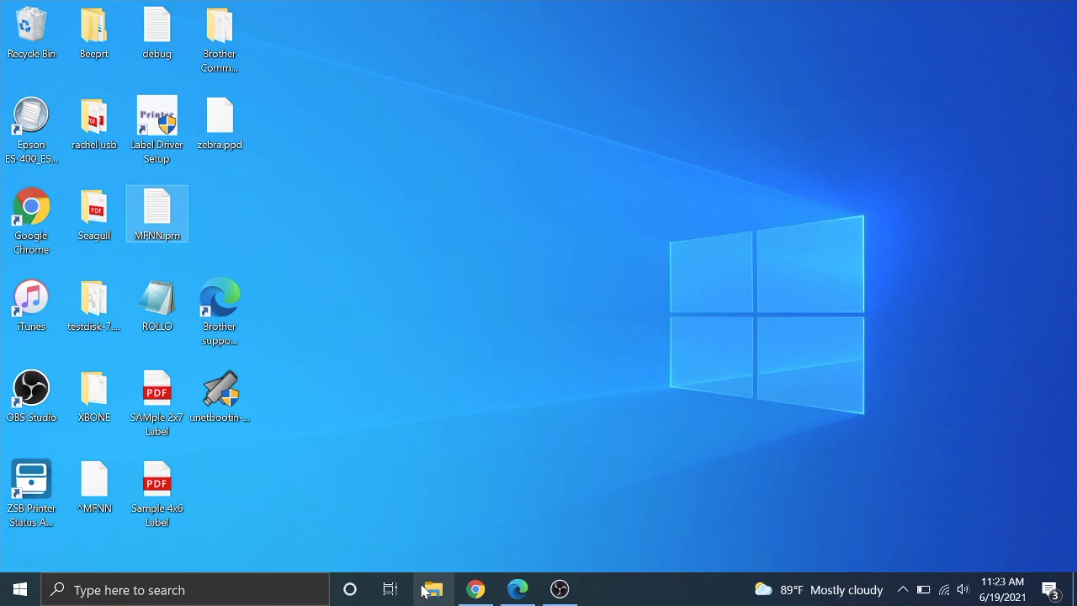
Step: Browse HP_TOOLS (D:) into the Hewlett-Packard folder showing BIOS and BIOSUpdate
click(431, 590)
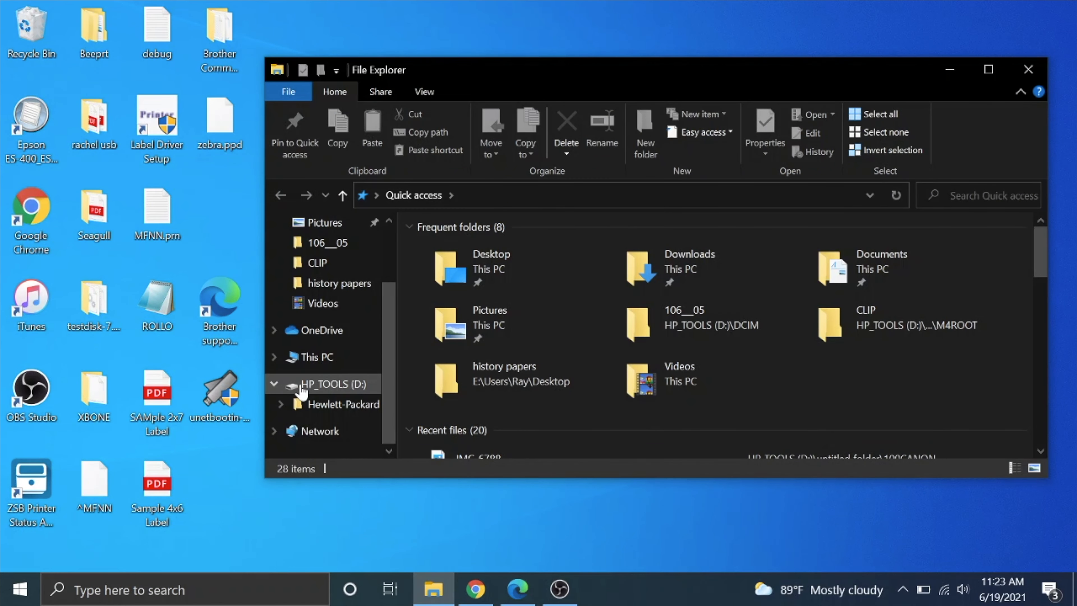
click(336, 384)
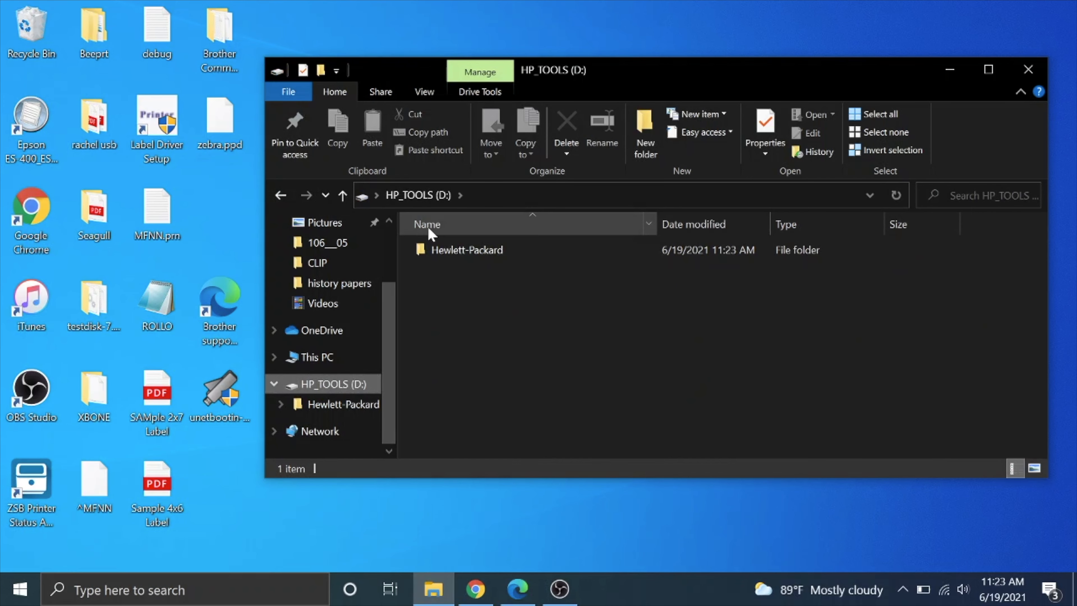
double_click(468, 249)
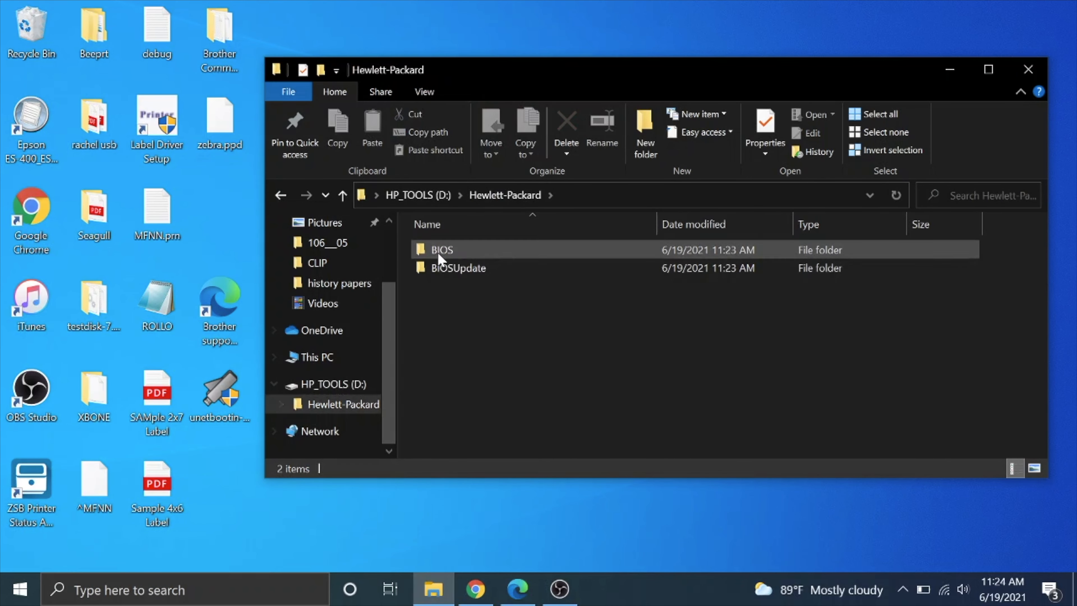
mouse_move(1028, 69)
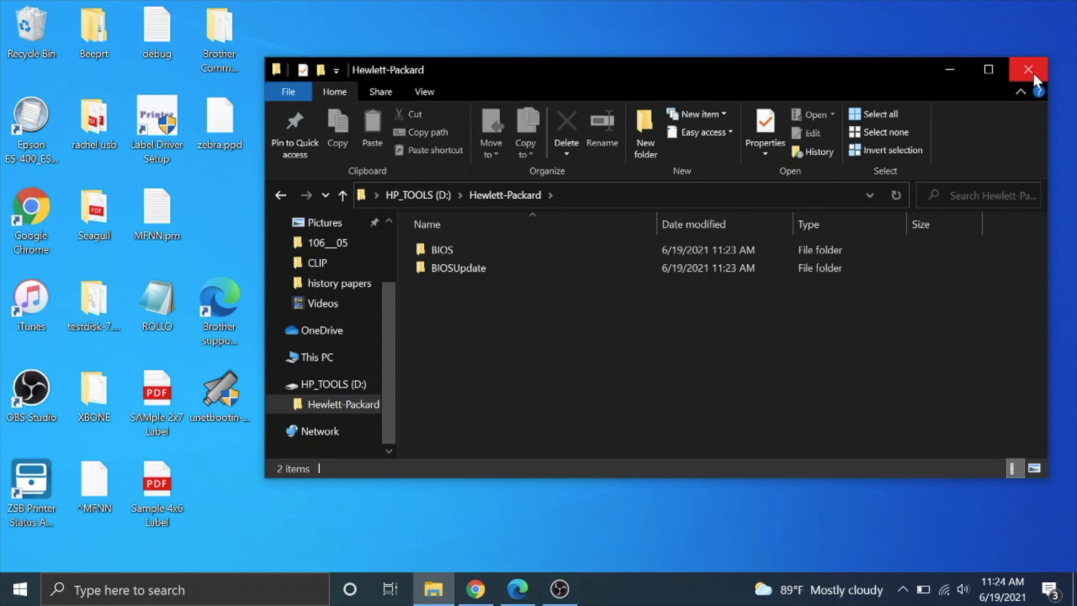